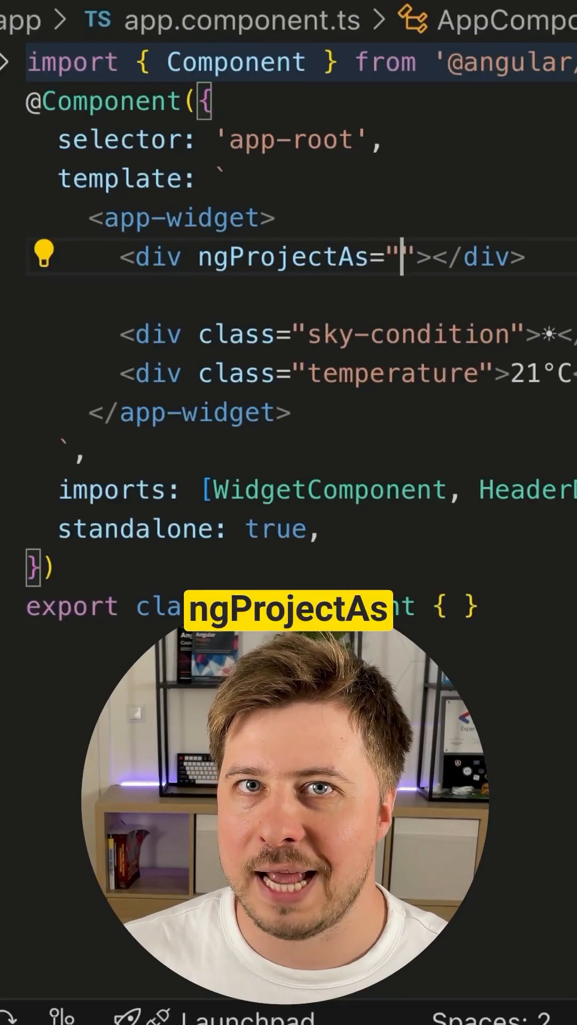
- Add a header attribute on the title div and an empty <header></header> element above app-widget
text(?)
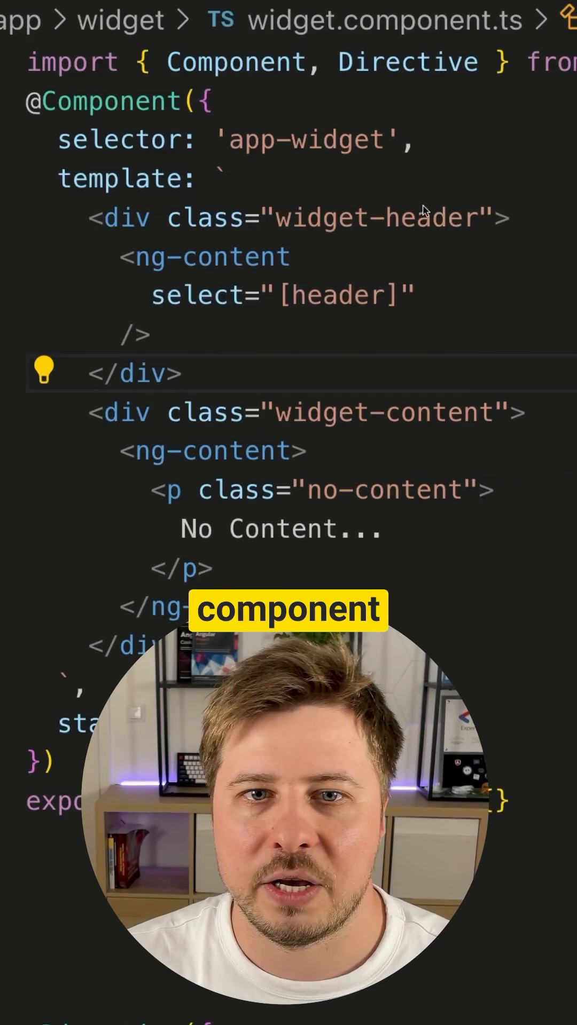
drag(117, 258, 150, 334)
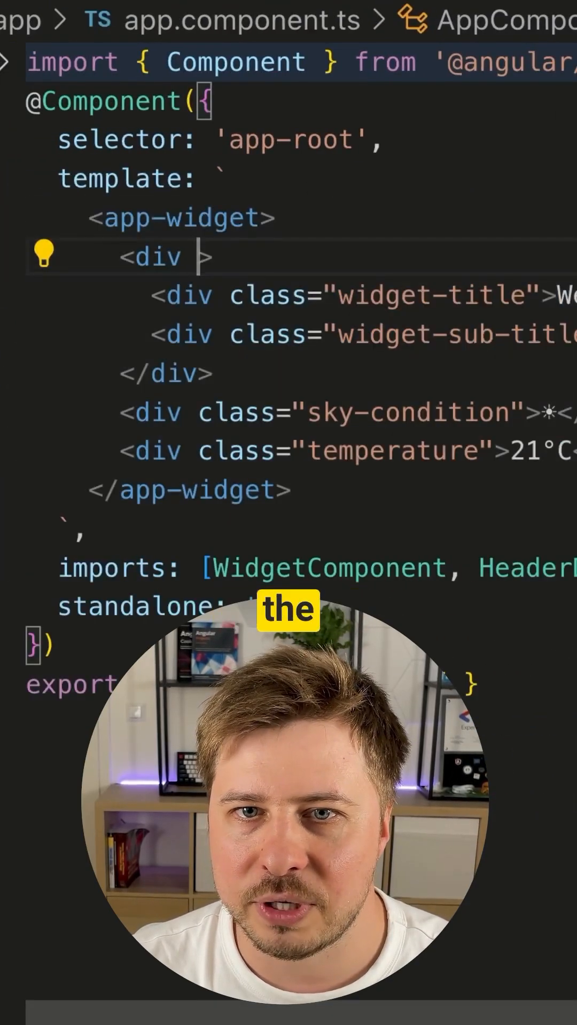
text(header)
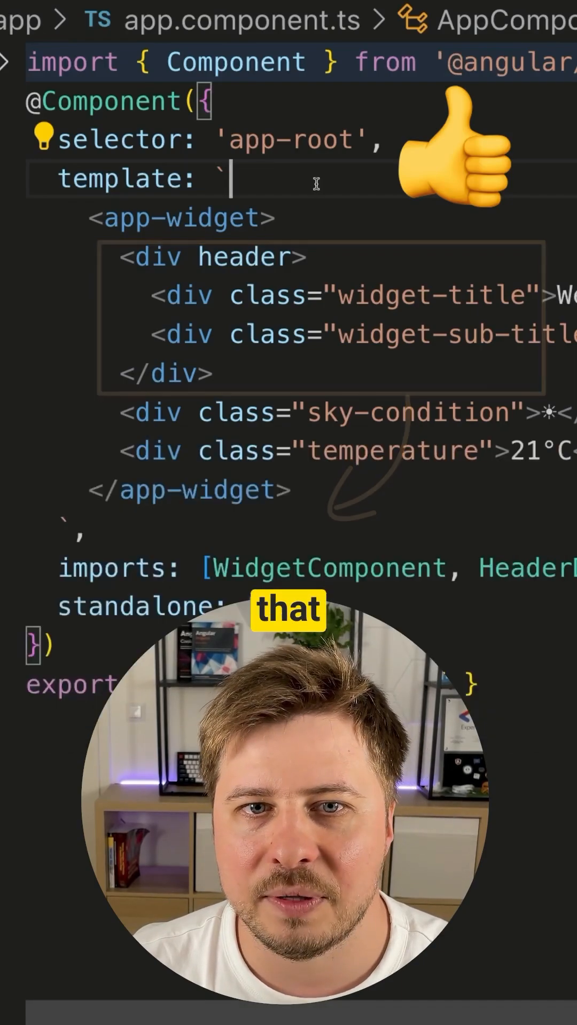
text(<header></header>)
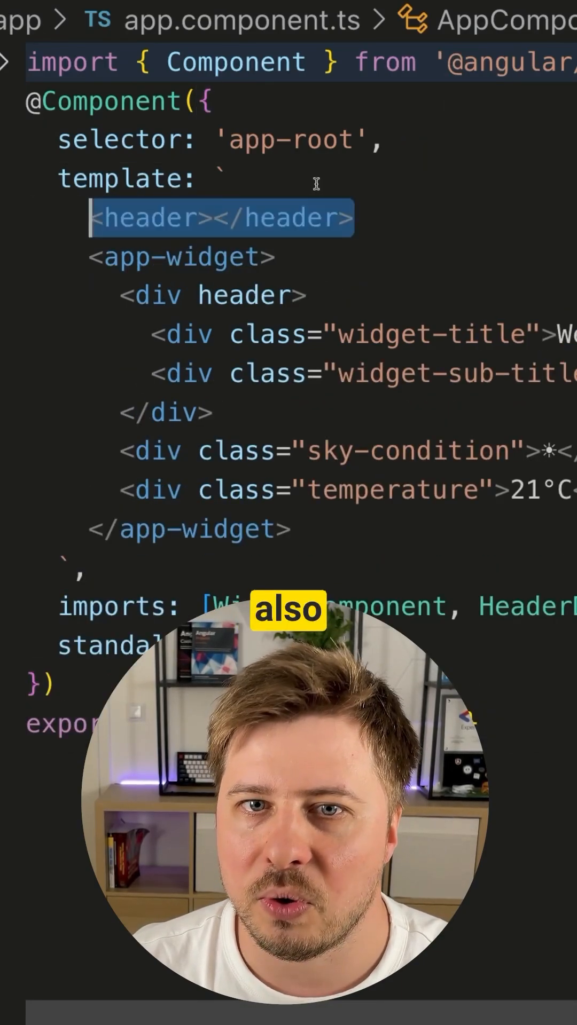
- Add a header attribute to the header tag and project the title div via ngProjectAs="[header]"
text(header)
click(214, 296)
text(ngProjectAs="[)
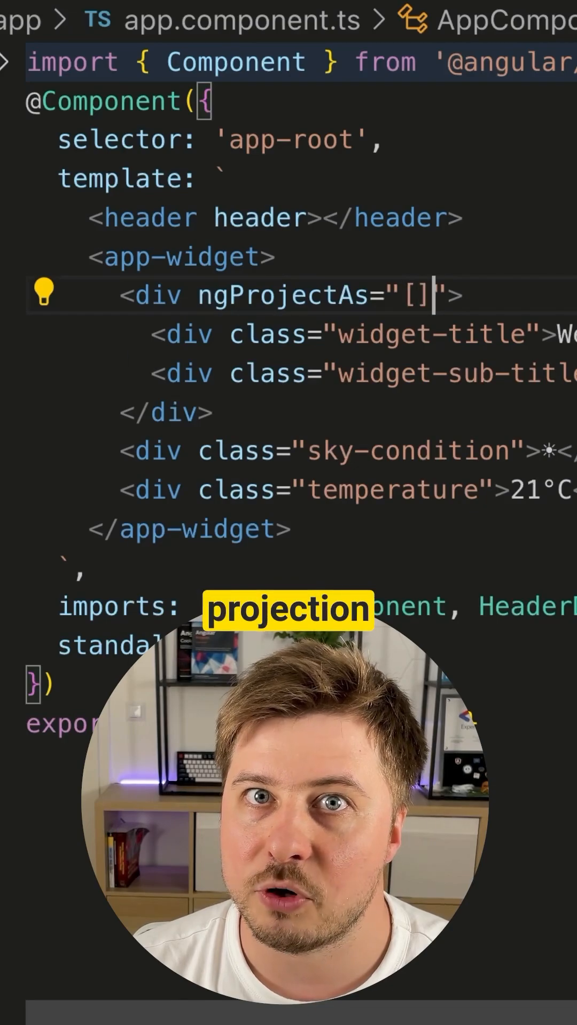
text(header)
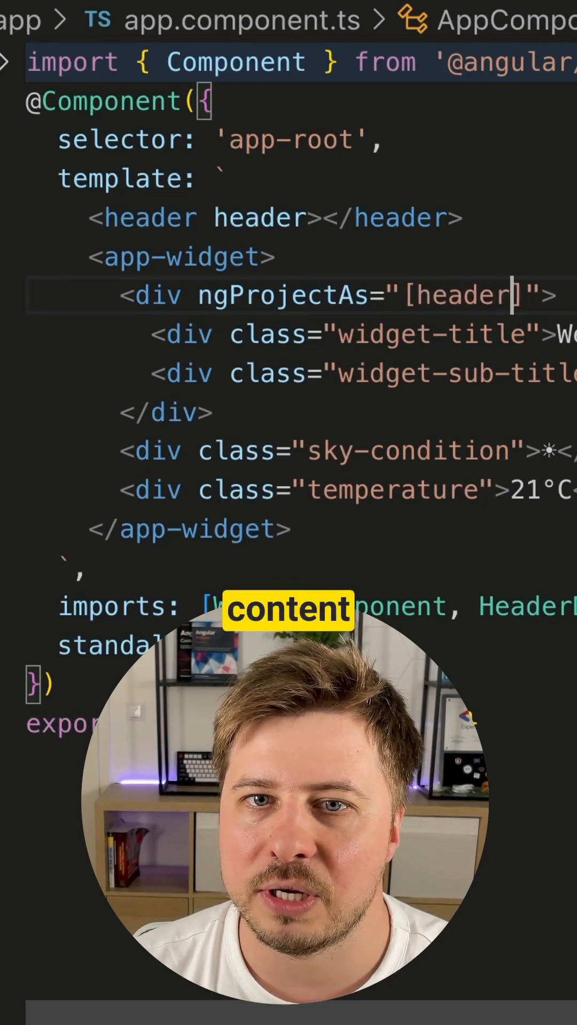